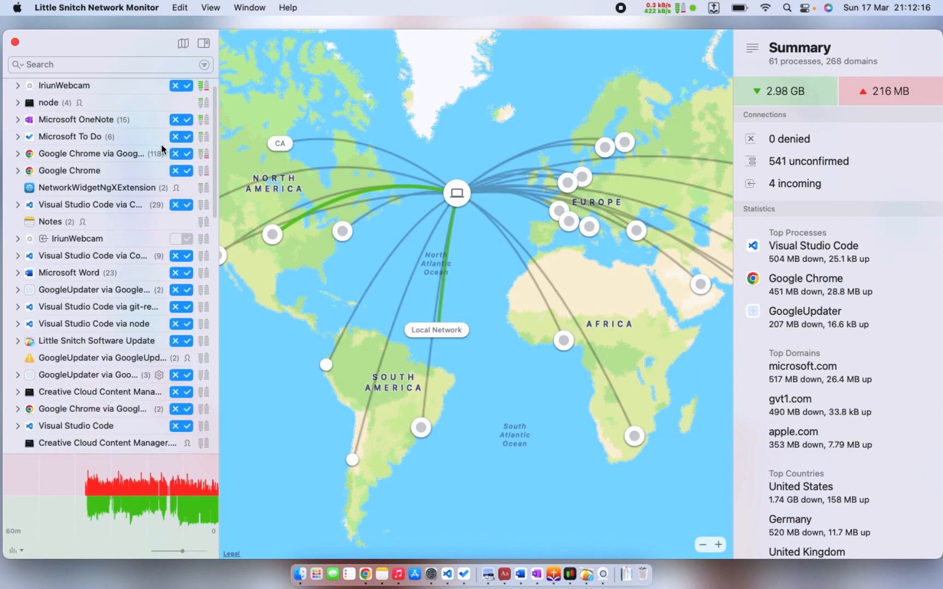
Scroll the process list and expand Mail to reveal its apple.com connections.
{"action": "scroll", "scroll_direction": "down", "scroll_amount": 3}
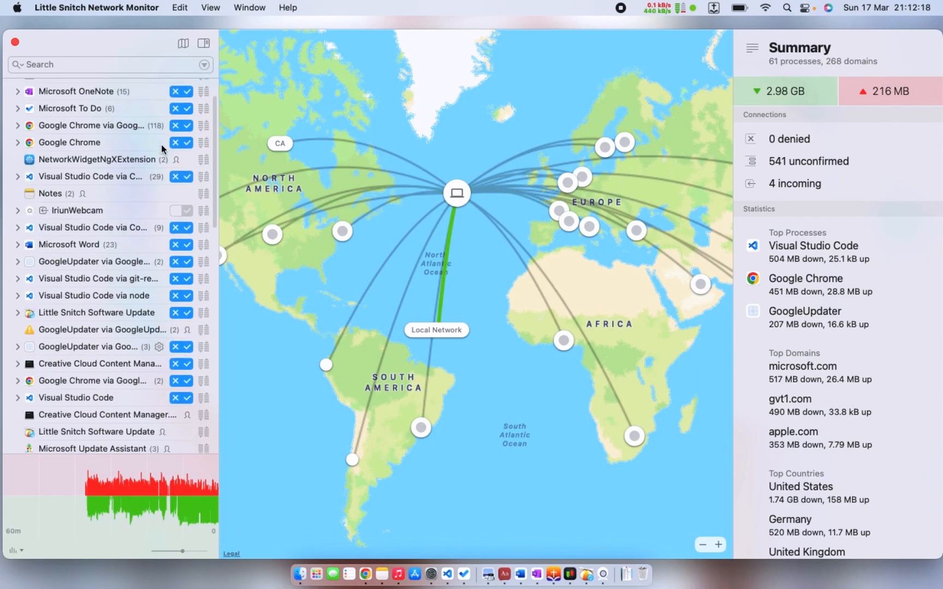
{"action": "scroll", "scroll_direction": "down", "scroll_amount": 3}
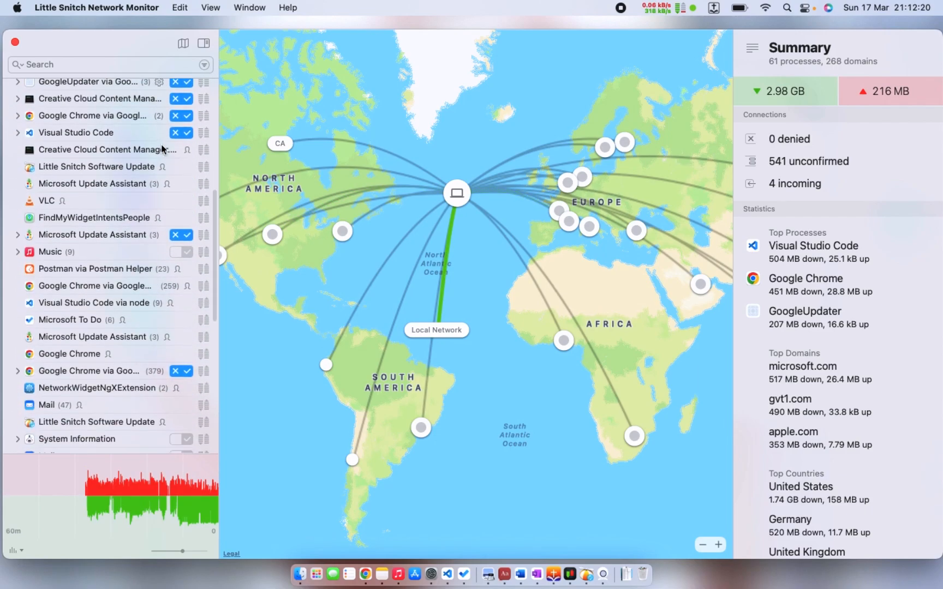
{"action": "scroll", "scroll_direction": "down", "scroll_amount": 3}
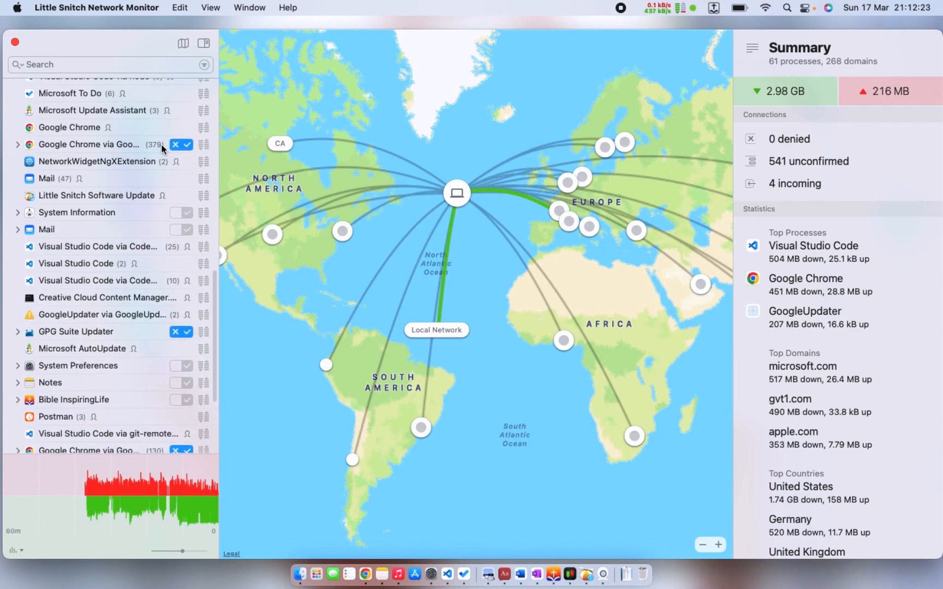
{"action": "scroll", "scroll_direction": "down", "scroll_amount": 3}
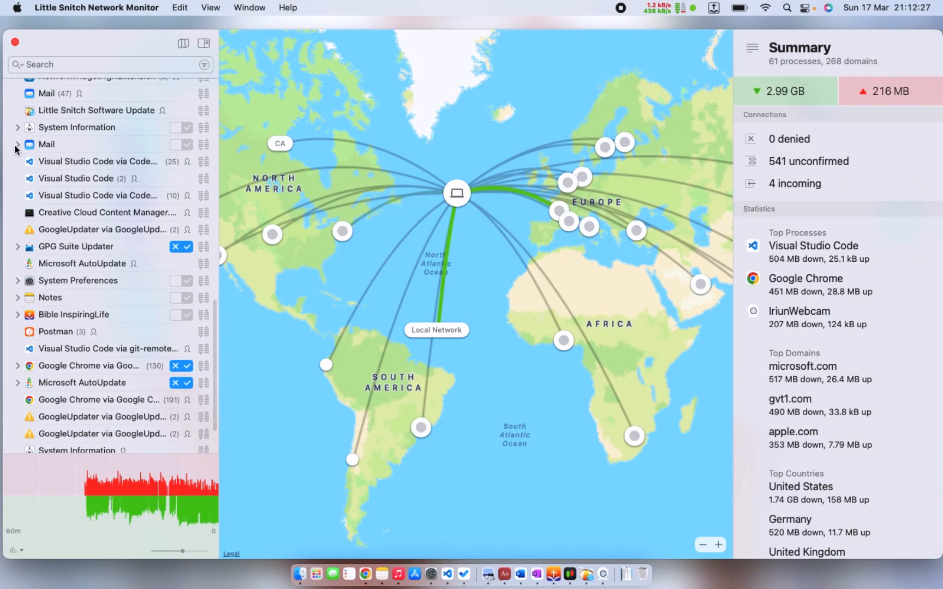
{"action": "left_click", "coordinate": [18, 144]}
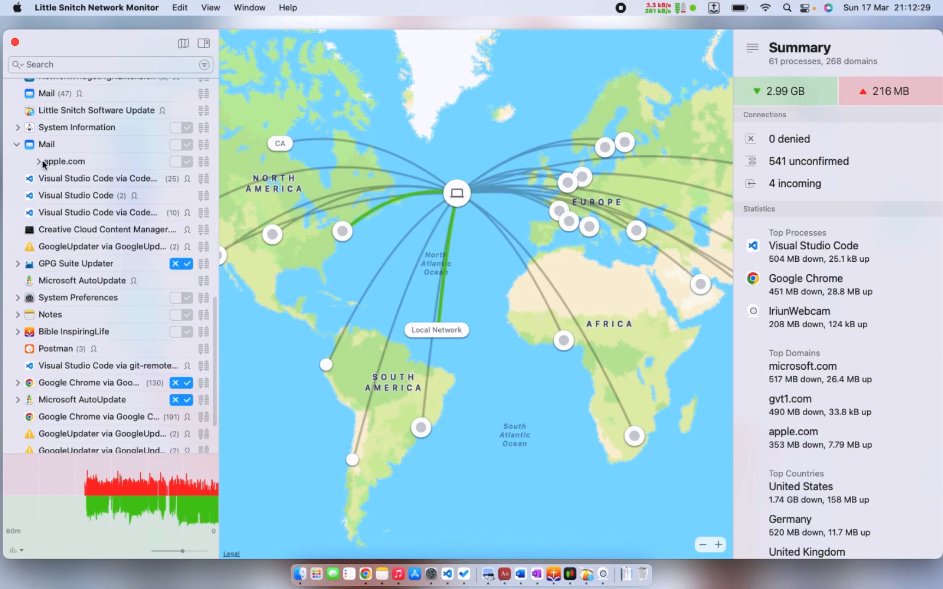
{"action": "left_click", "coordinate": [39, 161]}
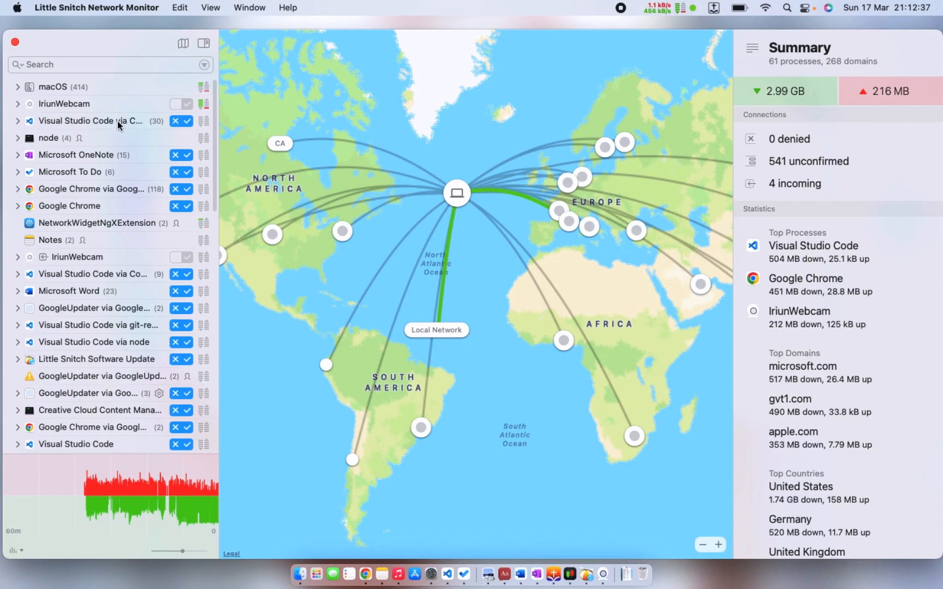
Expand Visual Studio Code's domains, then deselect to zoom the map into North America.
{"action": "left_click", "coordinate": [90, 121]}
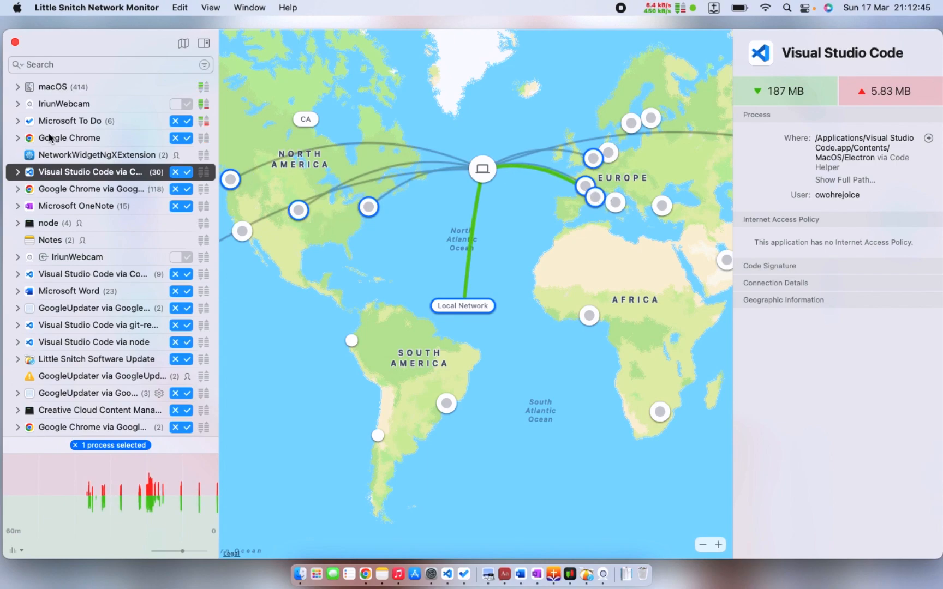
{"action": "left_click", "coordinate": [18, 172]}
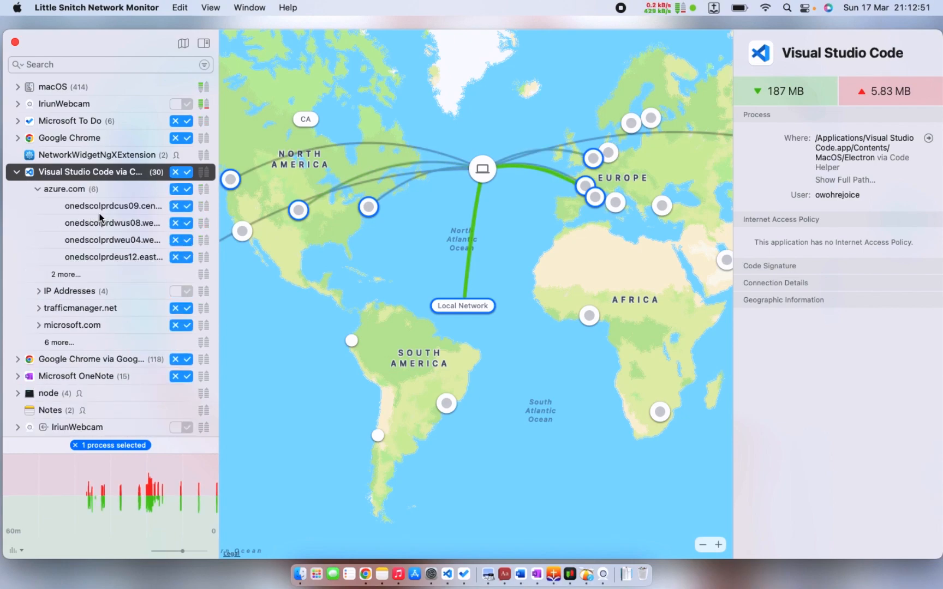
{"action": "left_click", "coordinate": [112, 224]}
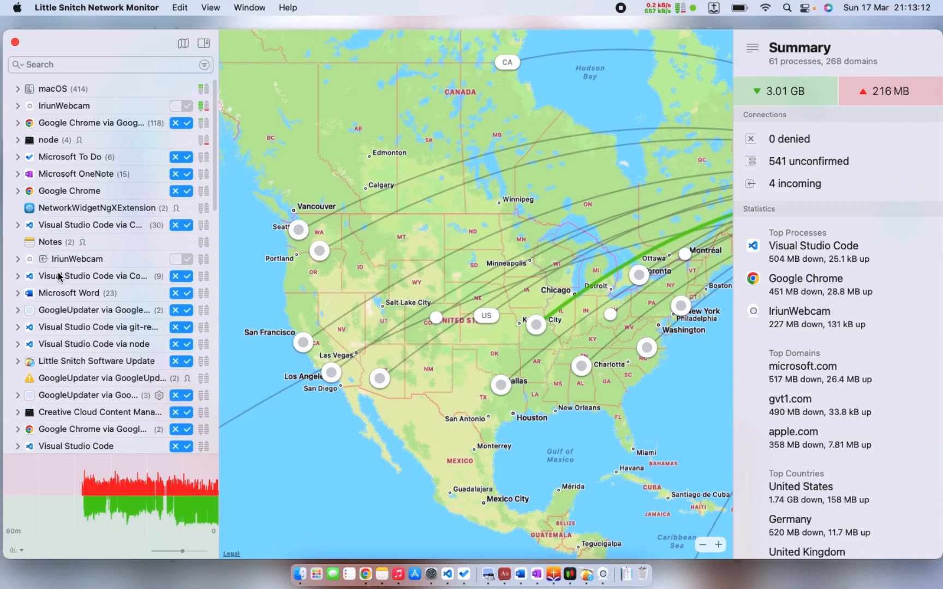
Expand Microsoft OneNote's domains, view microsoftonline.com server locations, then return to the Summary.
{"action": "left_click", "coordinate": [17, 172]}
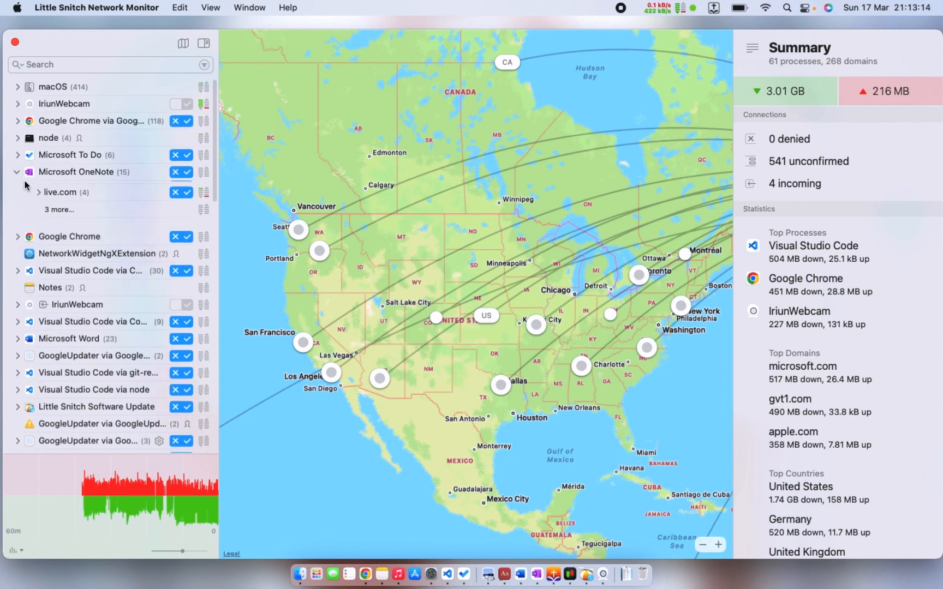
{"action": "left_click", "coordinate": [84, 206]}
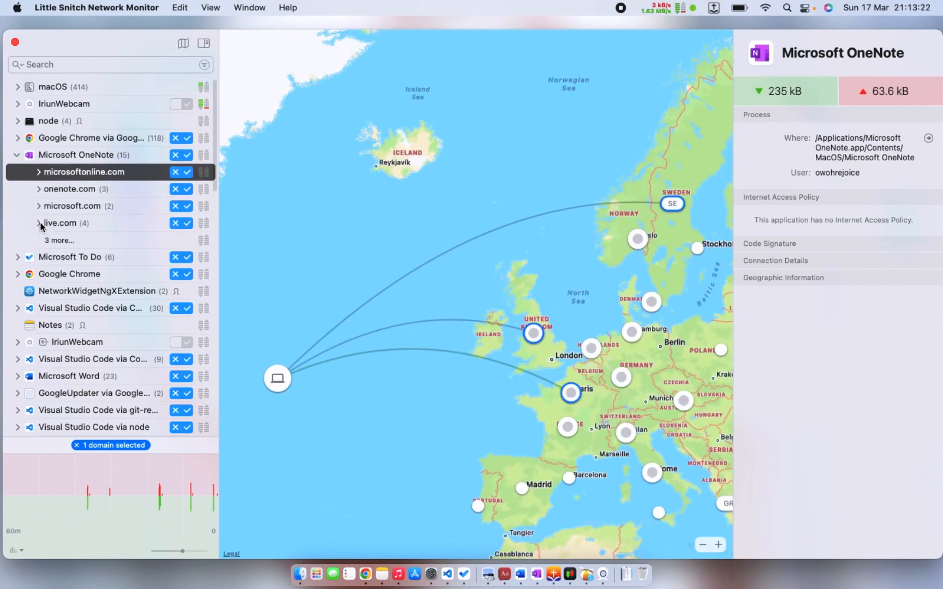
{"action": "left_click", "coordinate": [39, 223]}
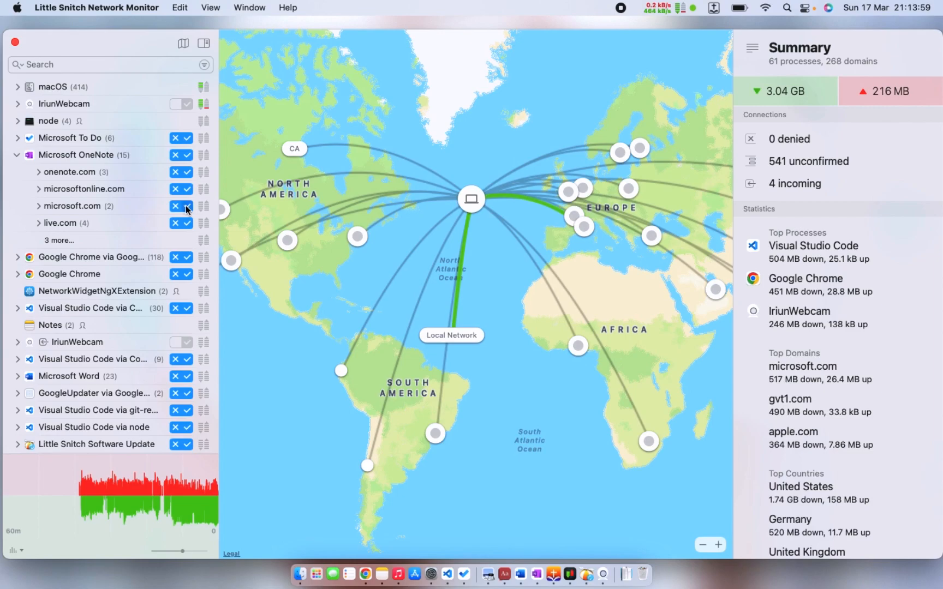
{"action": "mouse_move", "coordinate": [166, 255]}
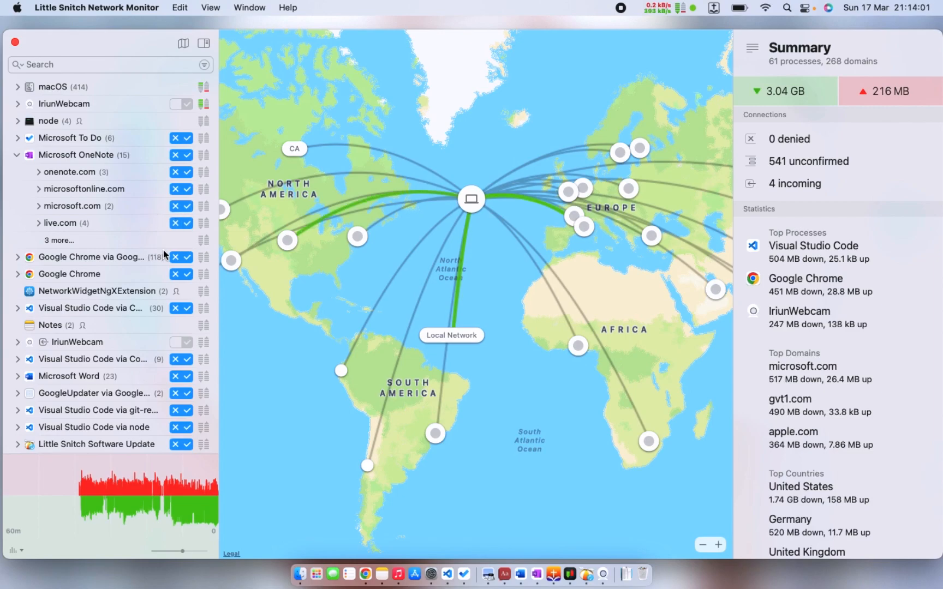
{"action": "mouse_move", "coordinate": [409, 263]}
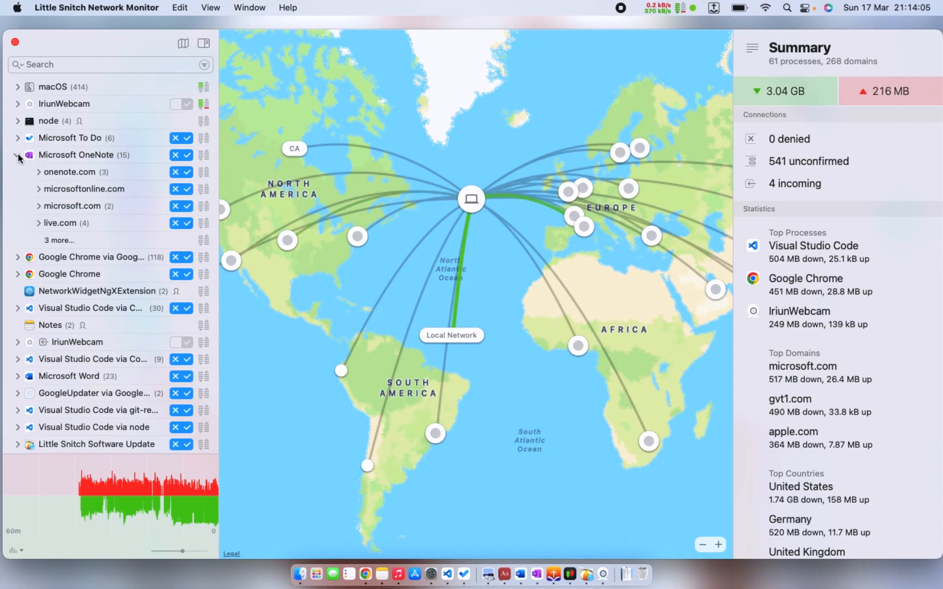
Collapse Microsoft OneNote's domain list back into a single process entry.
{"action": "left_click", "coordinate": [17, 155]}
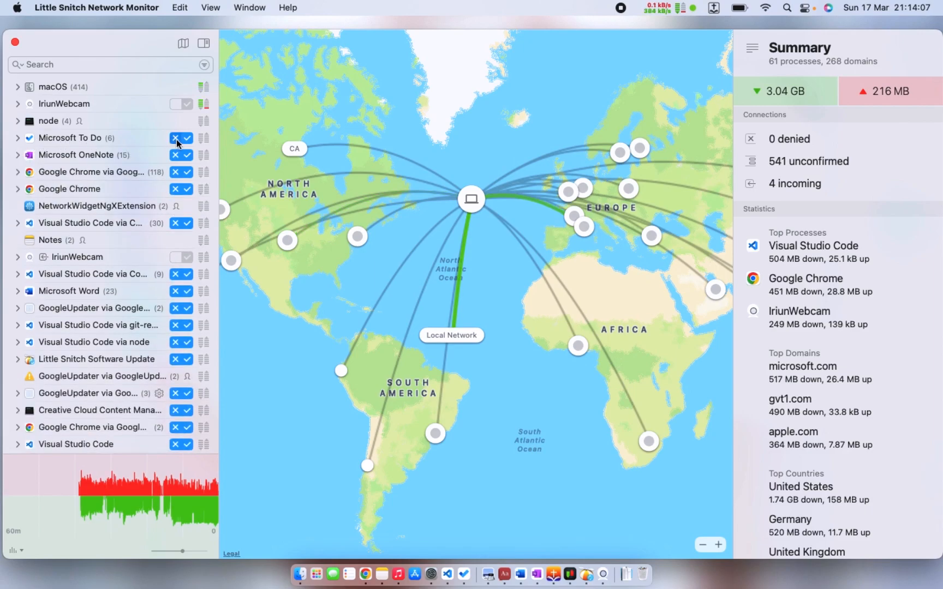
{"action": "mouse_move", "coordinate": [175, 138]}
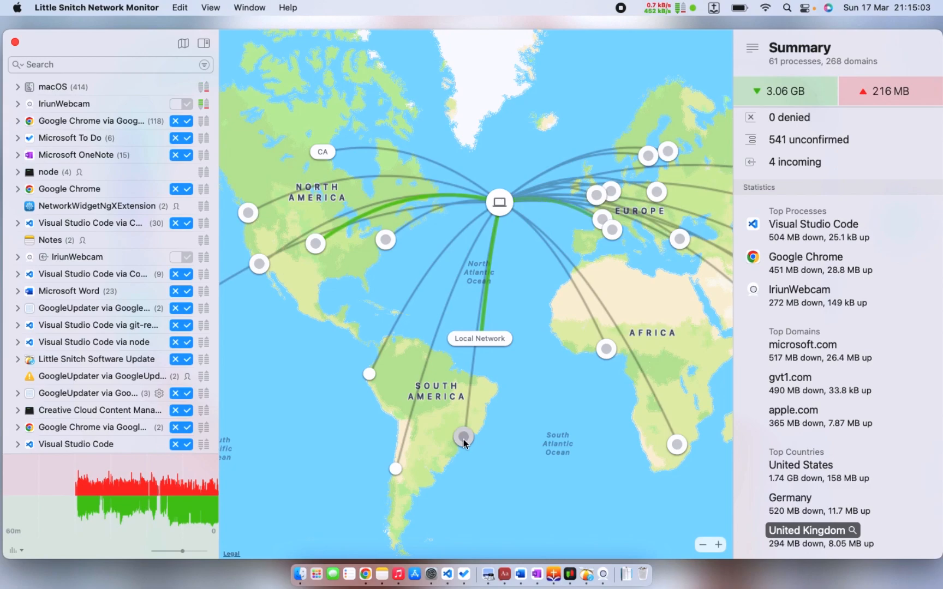
Select a 20-minute range on the traffic graph to narrow the connections shown.
{"action": "left_click", "coordinate": [463, 437]}
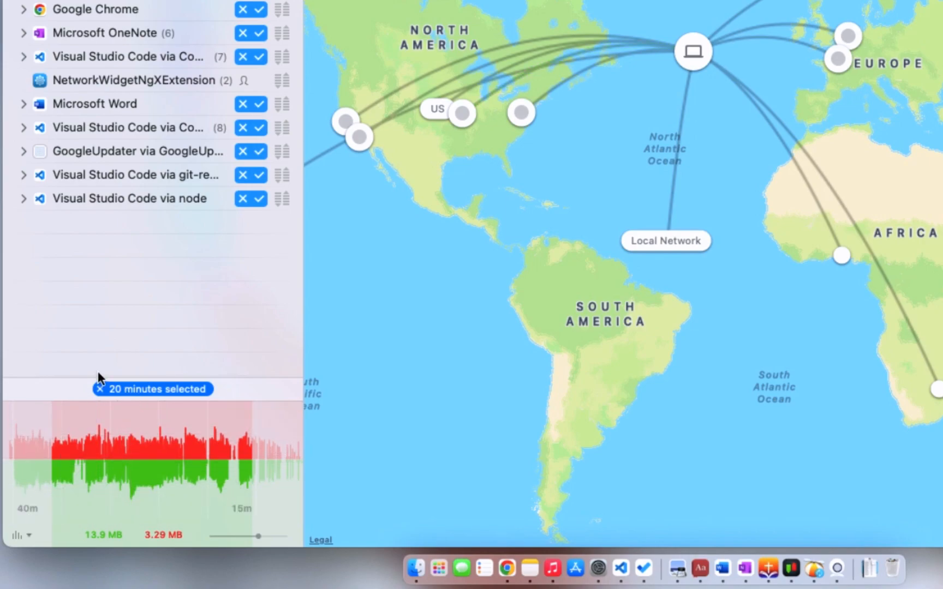
{"action": "mouse_move", "coordinate": [123, 532]}
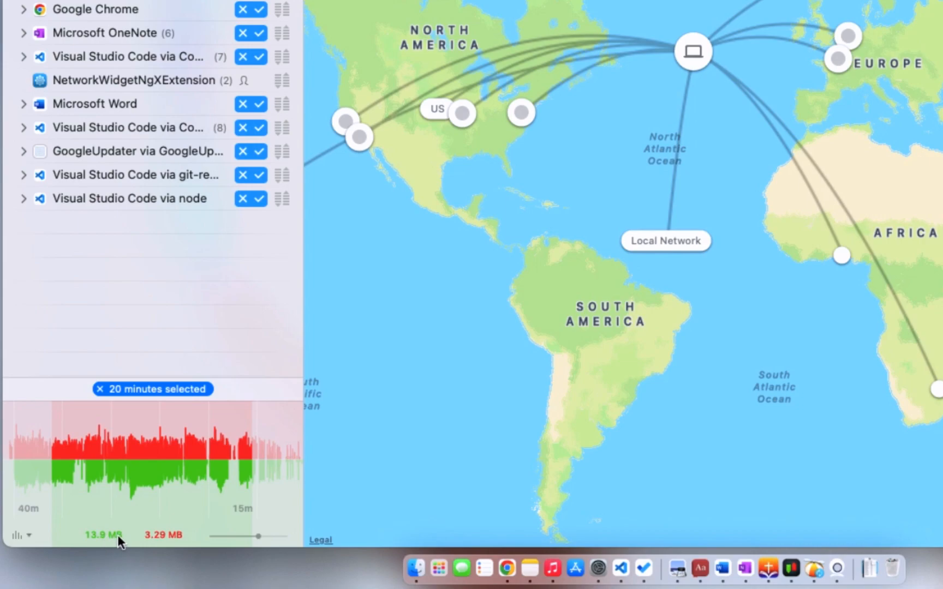
{"action": "mouse_move", "coordinate": [159, 539]}
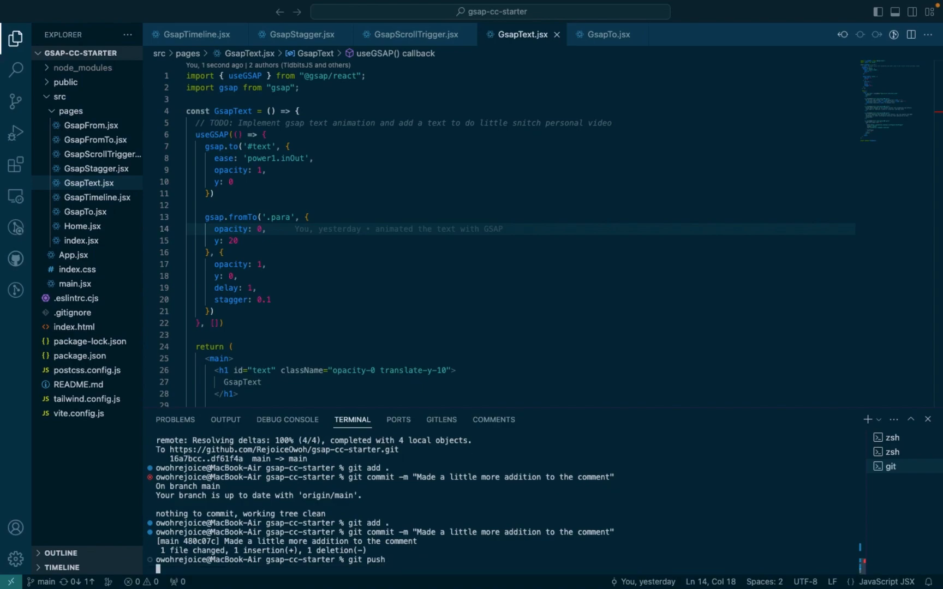
{"action": "mouse_move", "coordinate": [398, 587]}
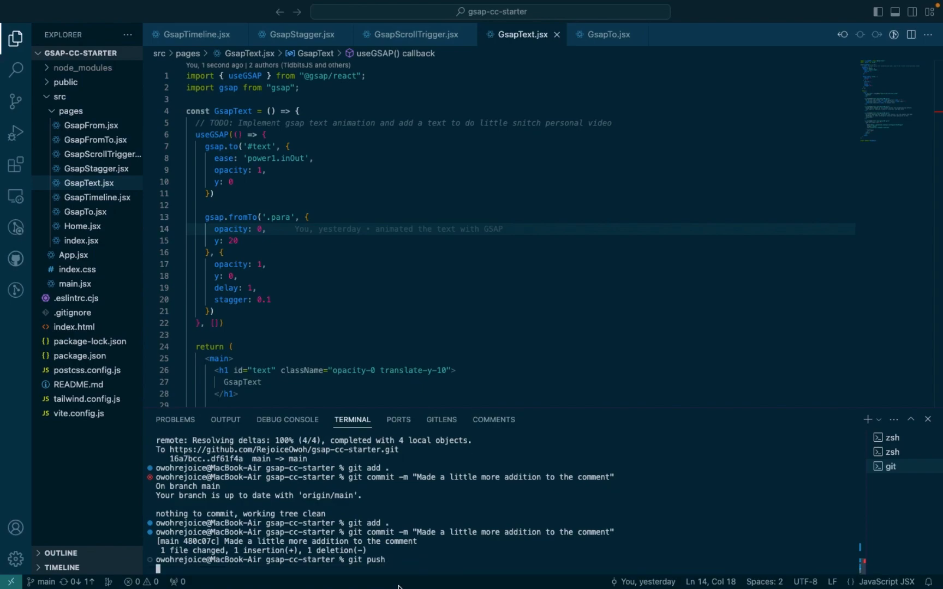
{"action": "mouse_move", "coordinate": [357, 560]}
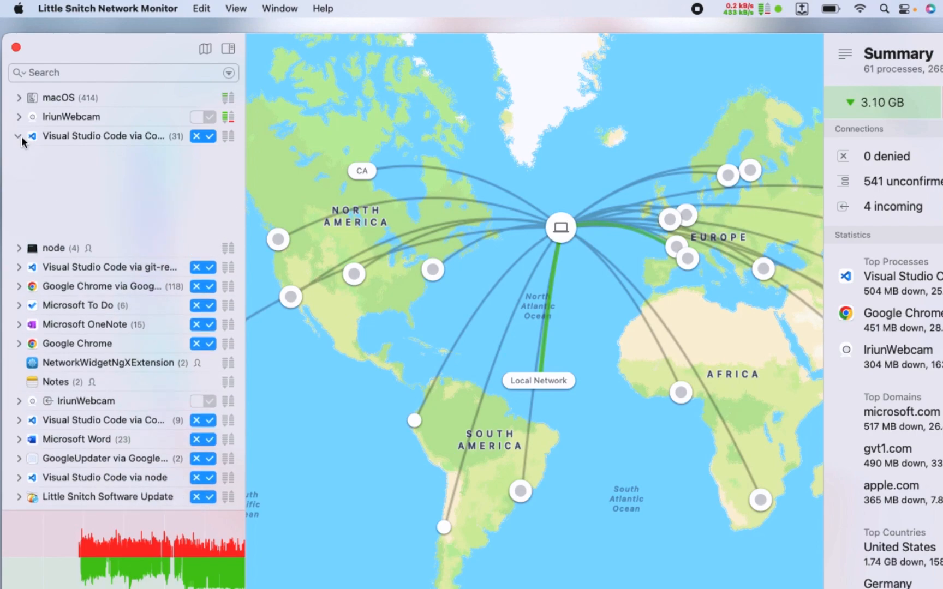
Expand Visual Studio Code and Google Chrome to list their newly active domains.
{"action": "left_click", "coordinate": [18, 135]}
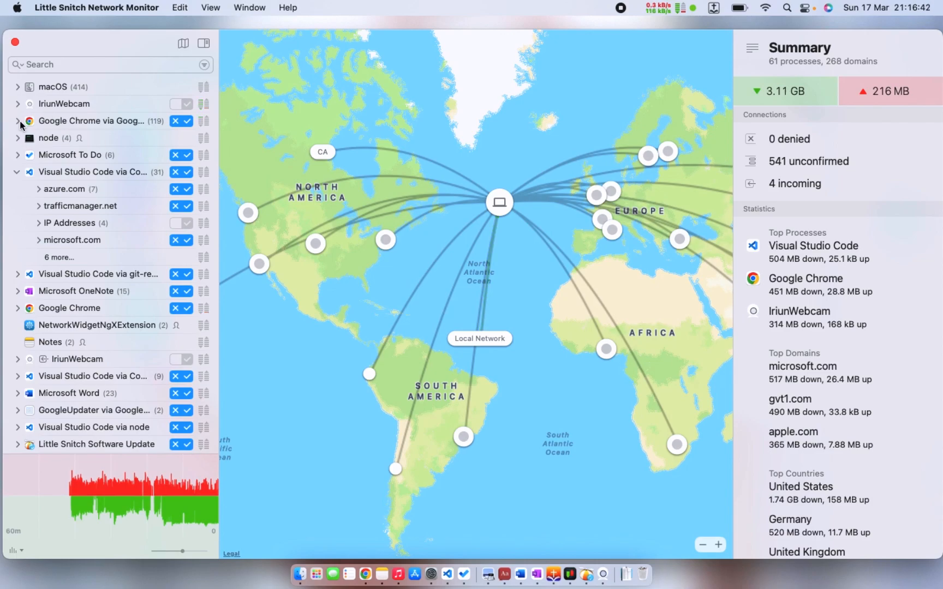
{"action": "left_click", "coordinate": [17, 121]}
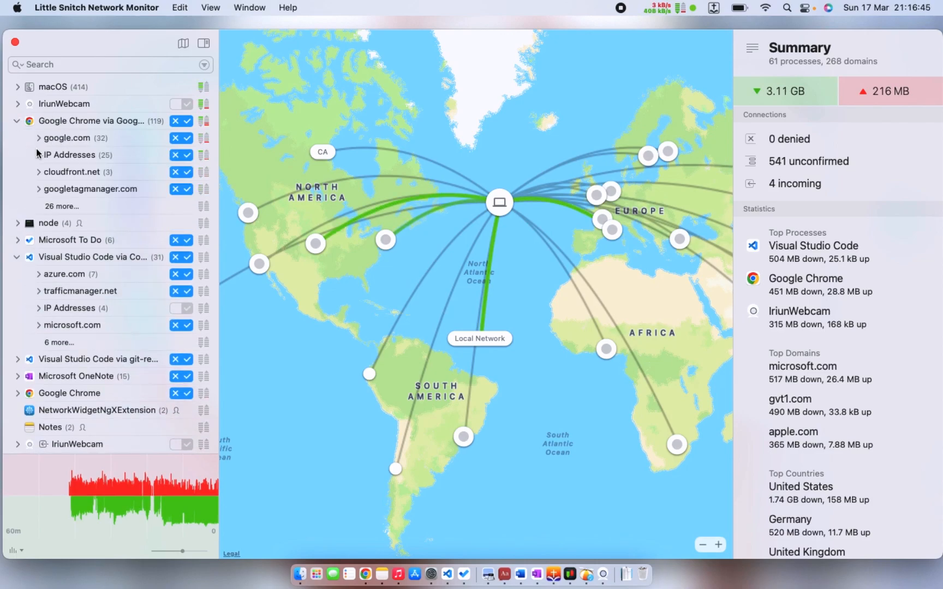